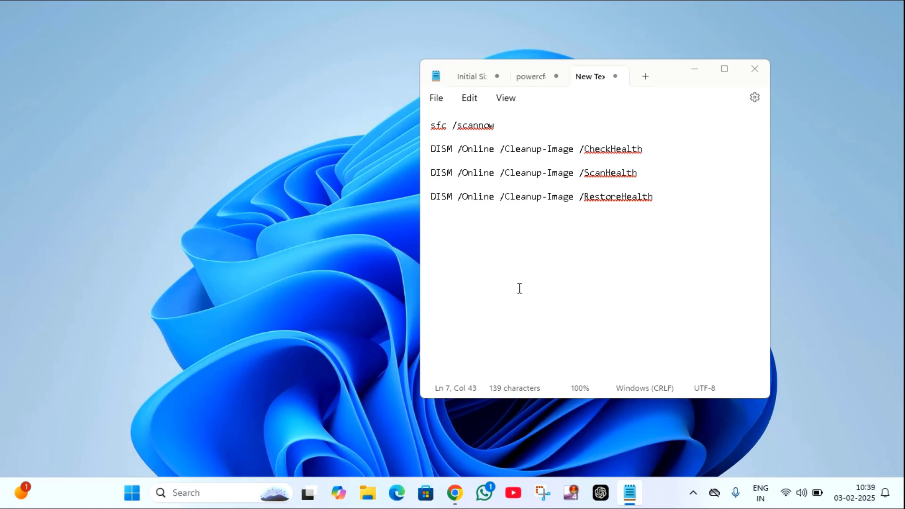
{"action": "mouse_move", "coordinate": [470, 364]}
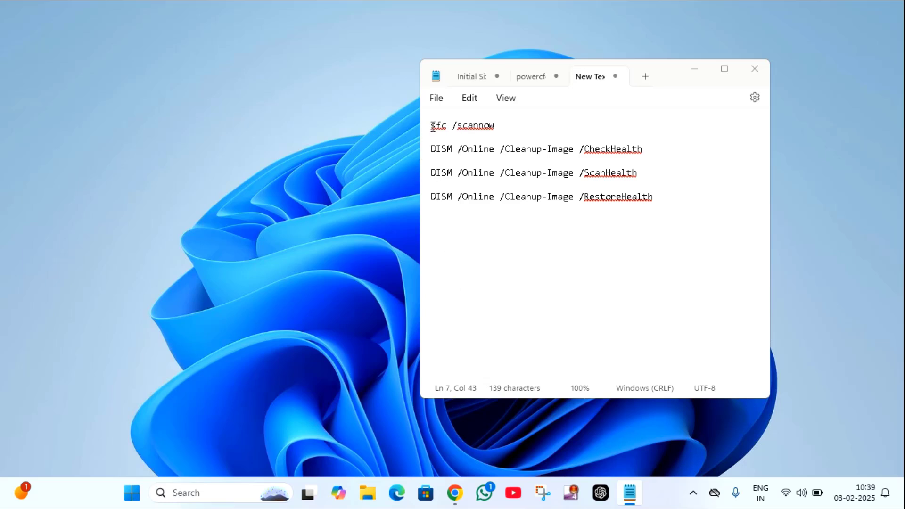
Select the sfc /scannow line in Notepad so it can be copied.
{"action": "triple_click", "coordinate": [462, 125]}
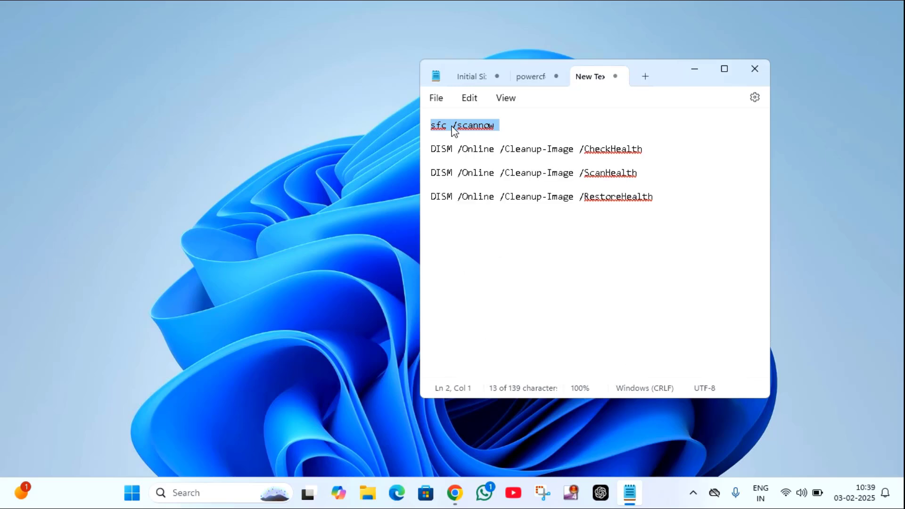
{"action": "mouse_move", "coordinate": [488, 461]}
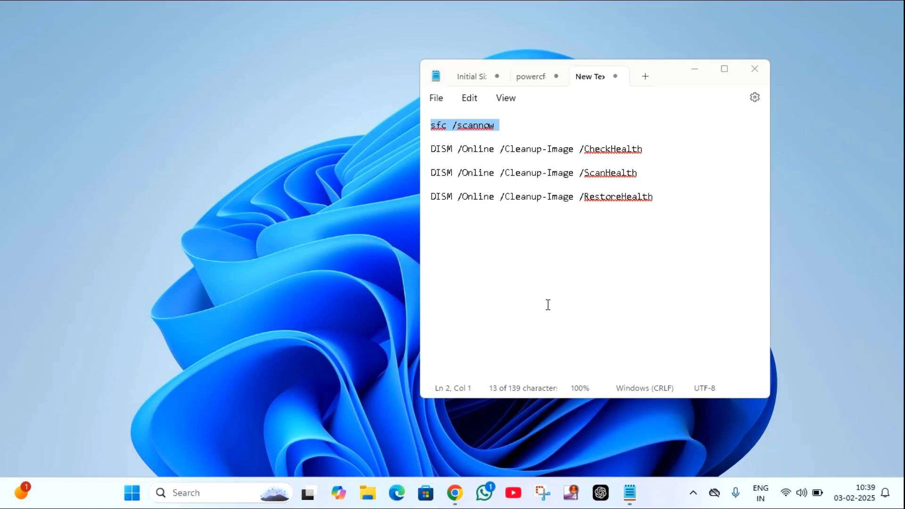
{"action": "mouse_move", "coordinate": [202, 497]}
{"action": "type", "text": "cmd"}
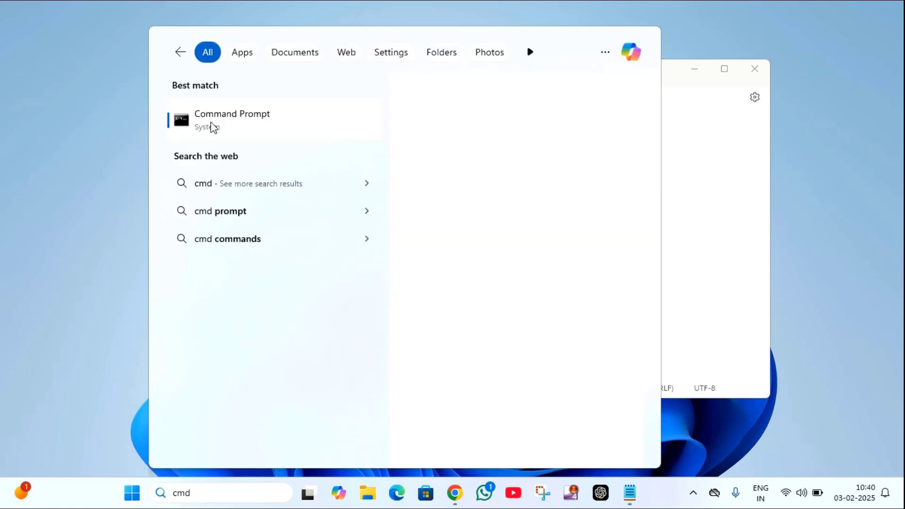
Launch the Command Prompt search result with administrator rights.
{"action": "left_click", "coordinate": [232, 119]}
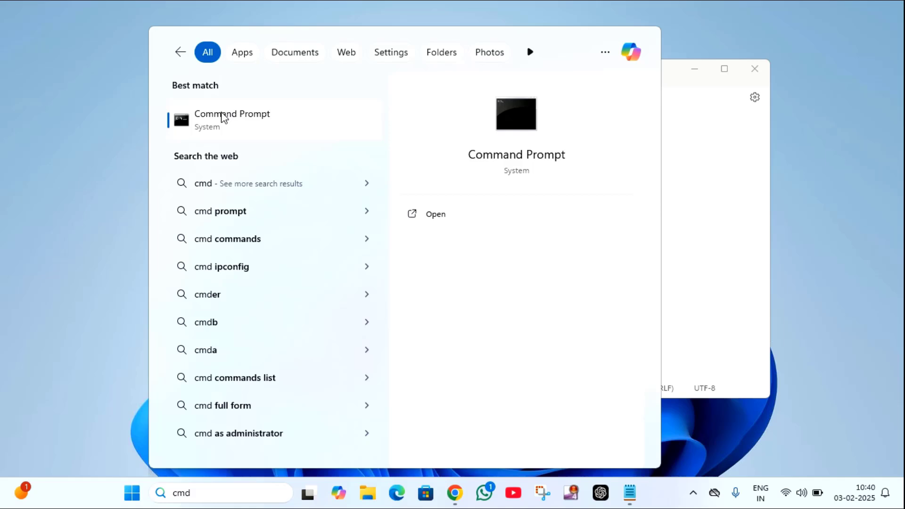
{"action": "right_click", "coordinate": [232, 119]}
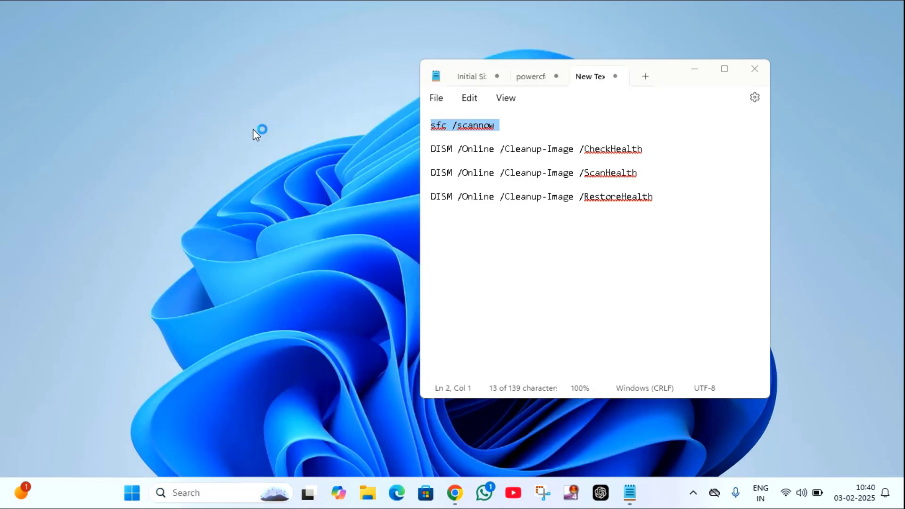
{"action": "left_click", "coordinate": [628, 492]}
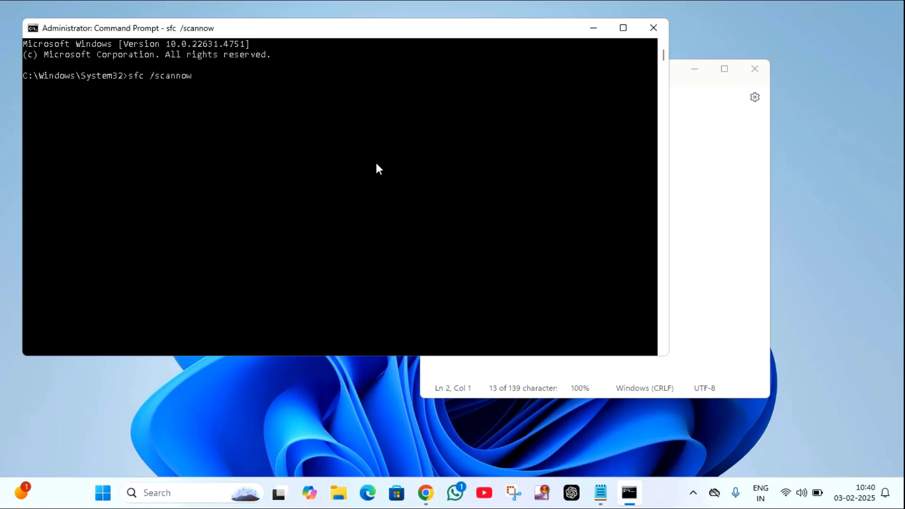
Run sfc /scannow in the admin prompt and select the DISM CheckHealth line in Notepad.
{"action": "key", "text": "enter"}
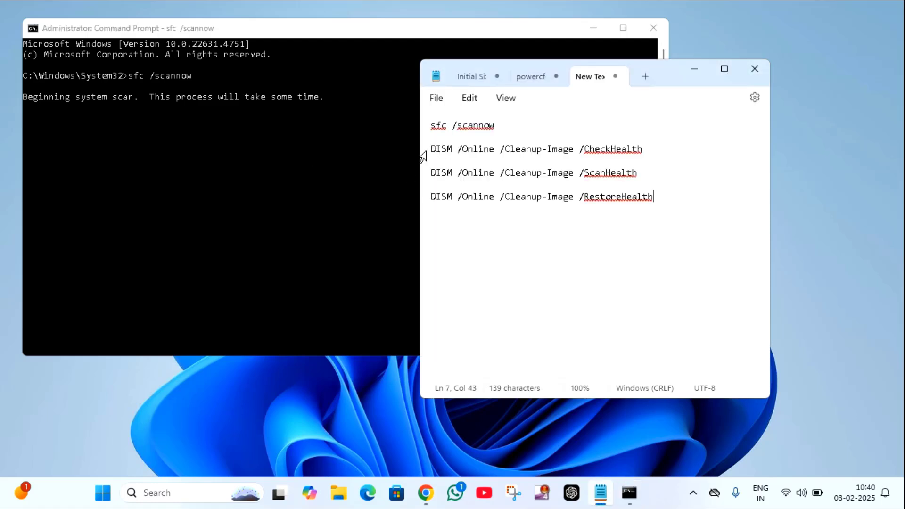
{"action": "triple_click", "coordinate": [536, 149]}
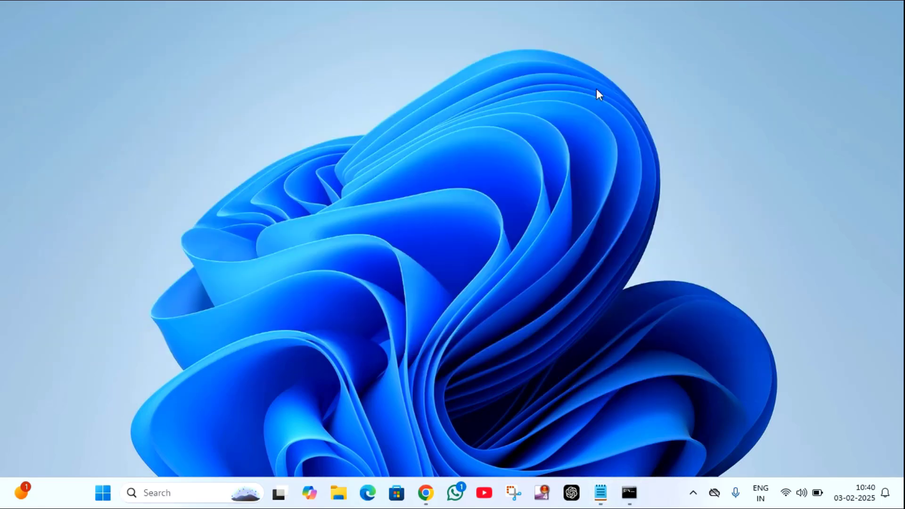
{"action": "mouse_move", "coordinate": [214, 325]}
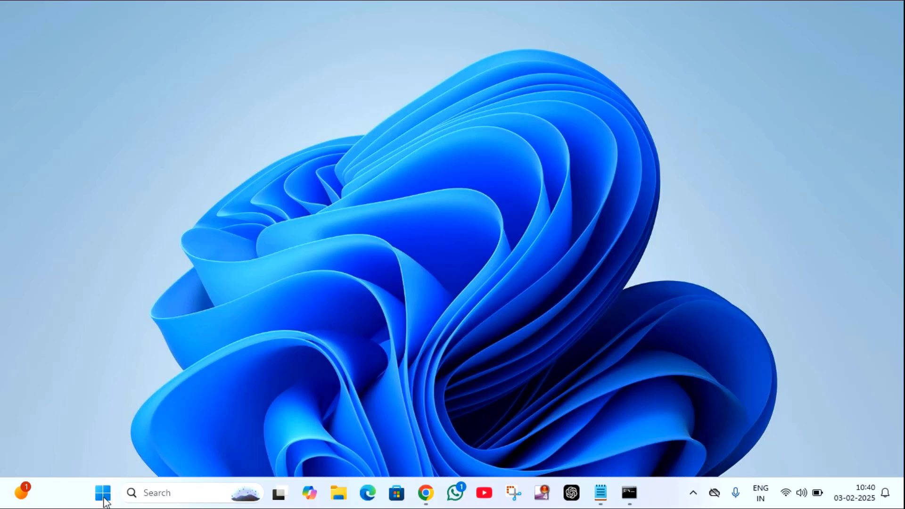
Launch Settings from the Start menu while the scan keeps running.
{"action": "left_click", "coordinate": [103, 492]}
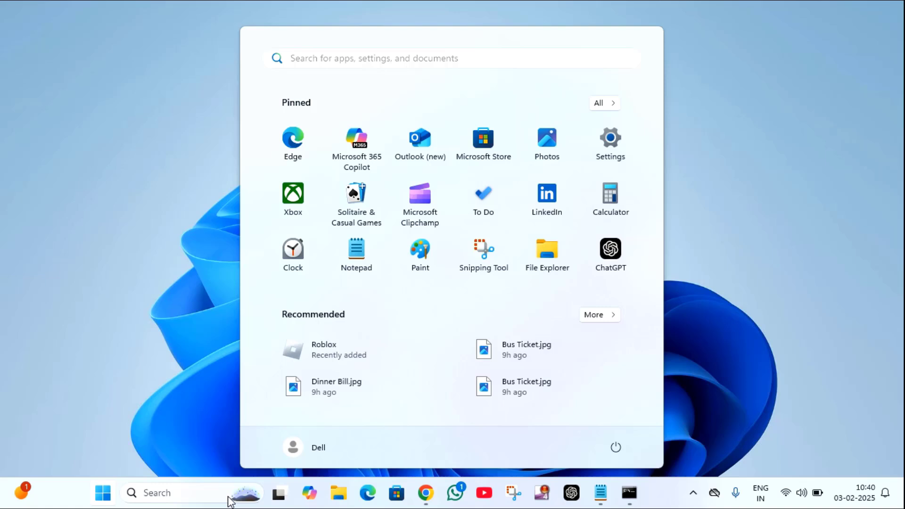
{"action": "mouse_move", "coordinate": [610, 140]}
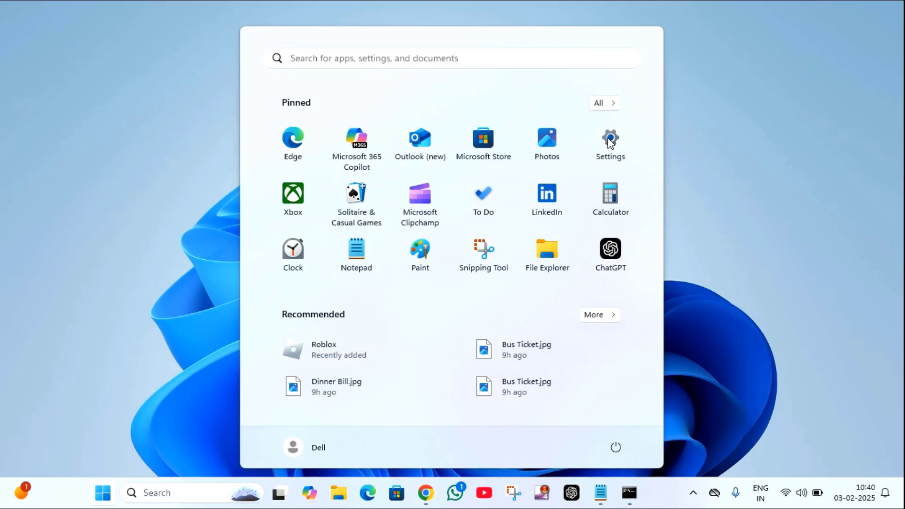
{"action": "left_click", "coordinate": [610, 139]}
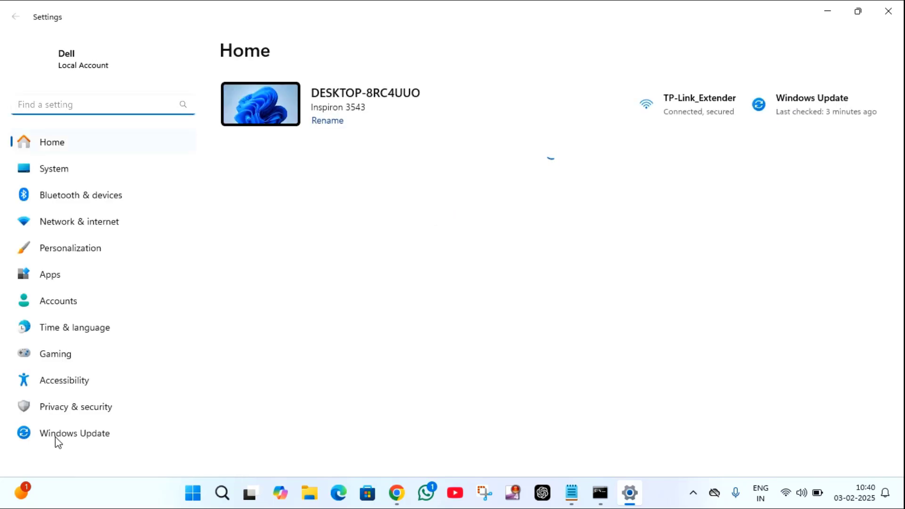
Check Windows Update status, see the system is up to date, and close Settings.
{"action": "left_click", "coordinate": [74, 433]}
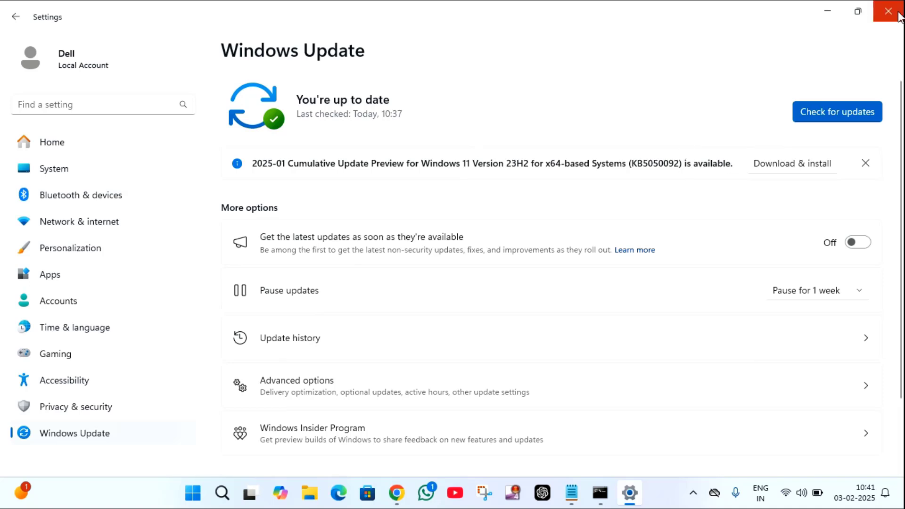
{"action": "left_click", "coordinate": [888, 11]}
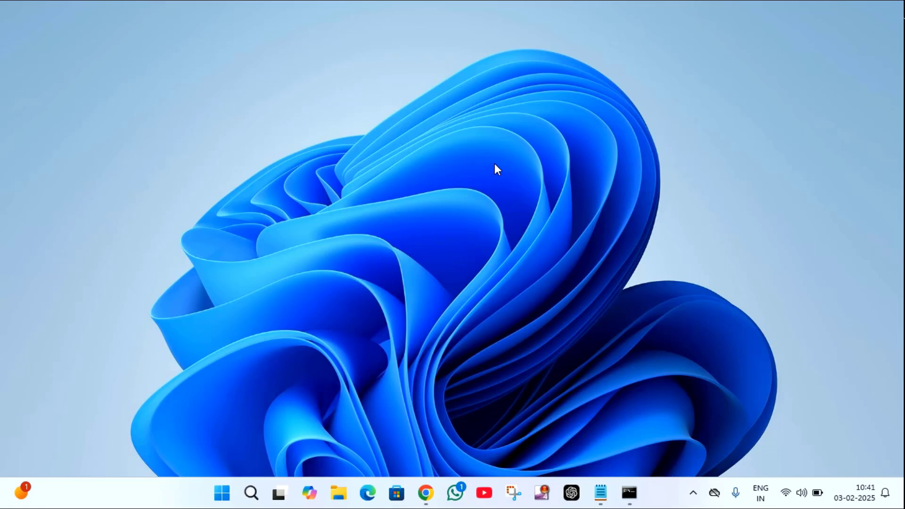
{"action": "mouse_move", "coordinate": [489, 177]}
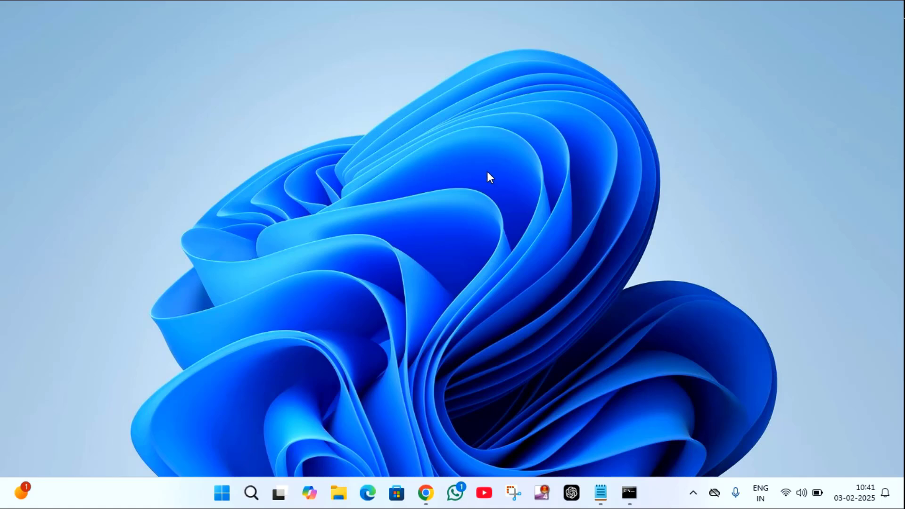
{"action": "mouse_move", "coordinate": [222, 492]}
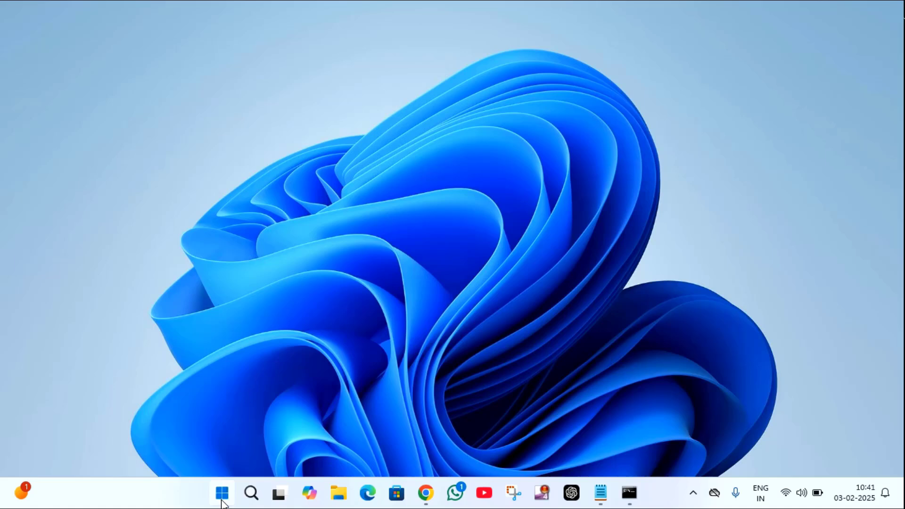
Search for 'system restore' from the Start menu to find Create a restore point.
{"action": "left_click", "coordinate": [222, 493]}
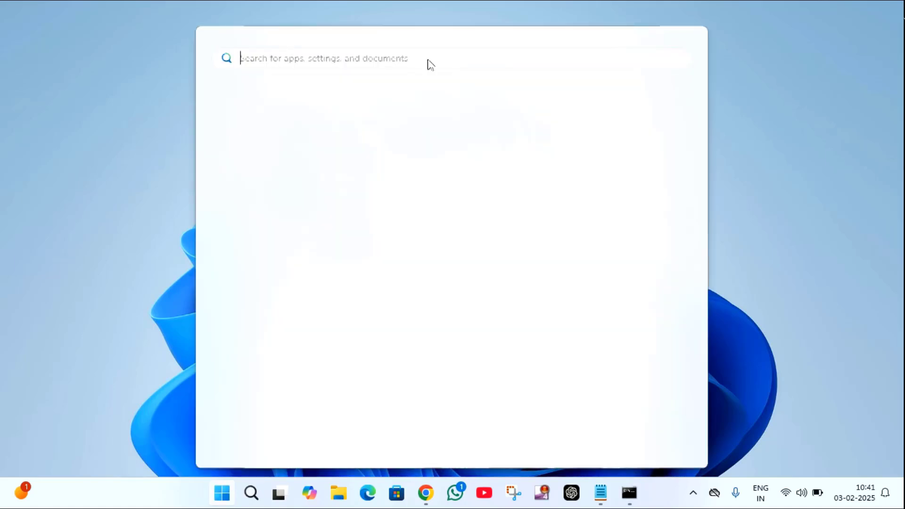
{"action": "type", "text": "system restore"}
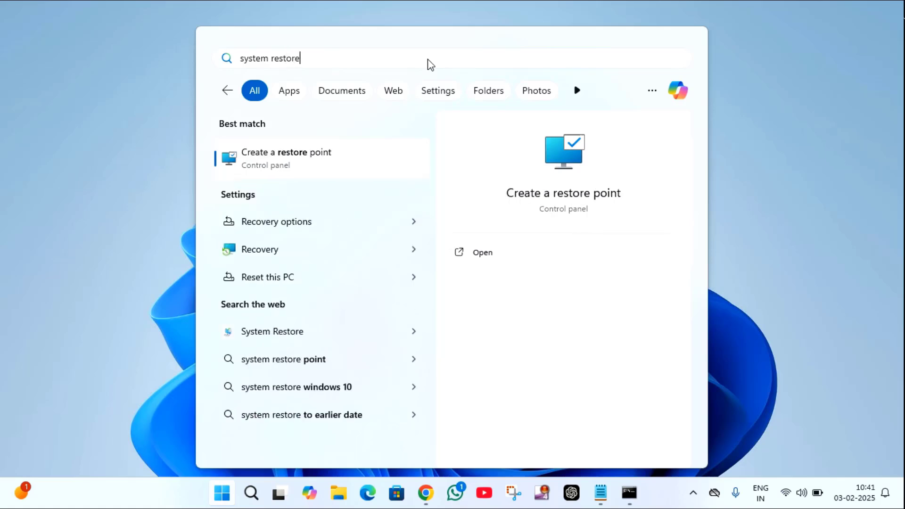
{"action": "mouse_move", "coordinate": [297, 161]}
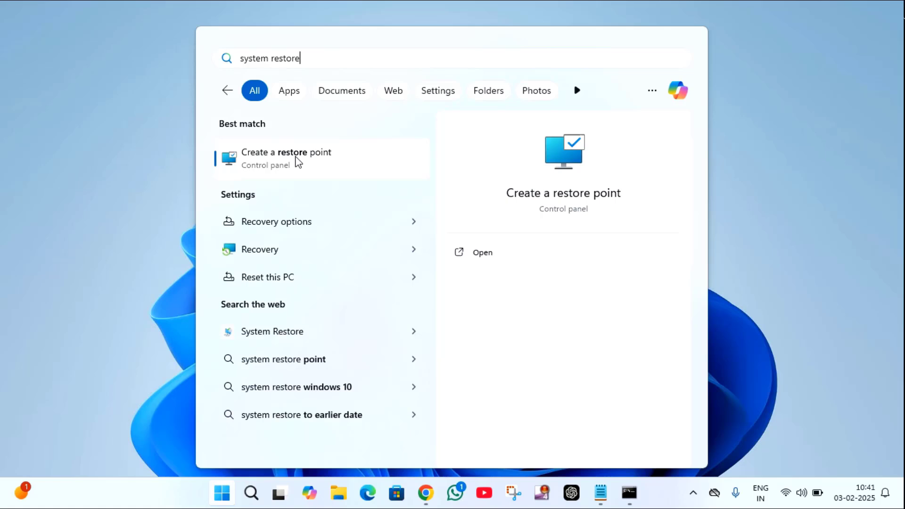
{"action": "mouse_move", "coordinate": [263, 331]}
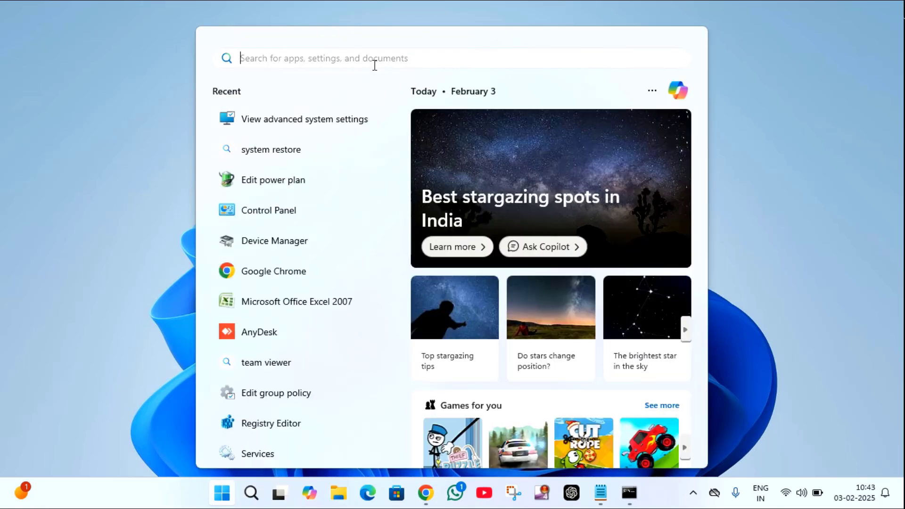
Search for 'view advanced system settings' and launch it to reach System Properties.
{"action": "type", "text": "VLC media player"}
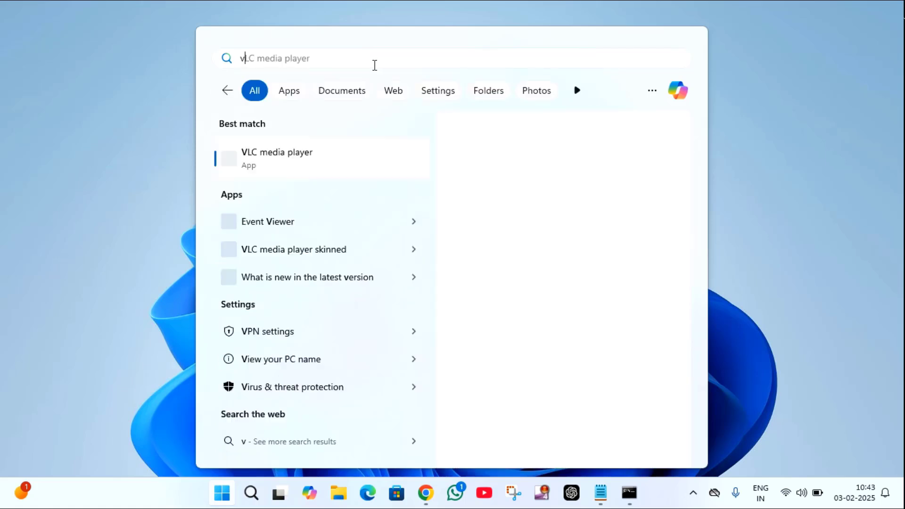
{"action": "type", "text": "view adva"}
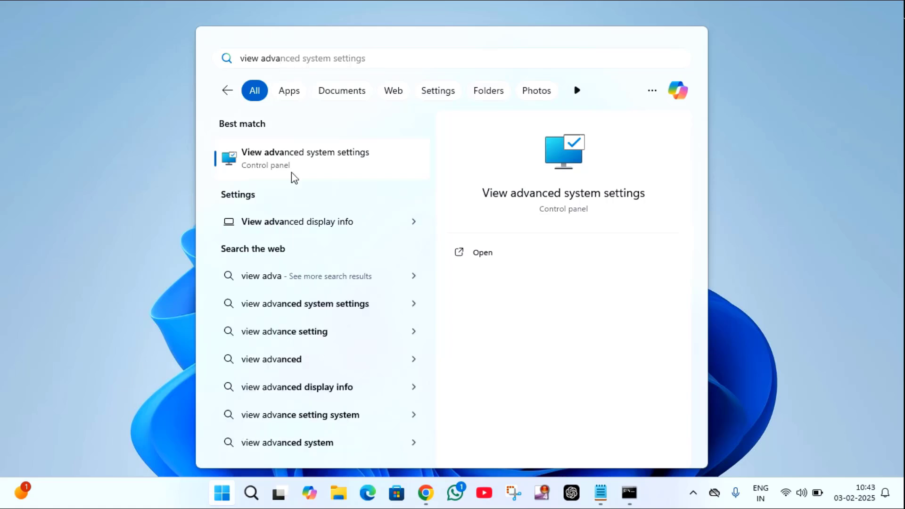
{"action": "left_click", "coordinate": [305, 159]}
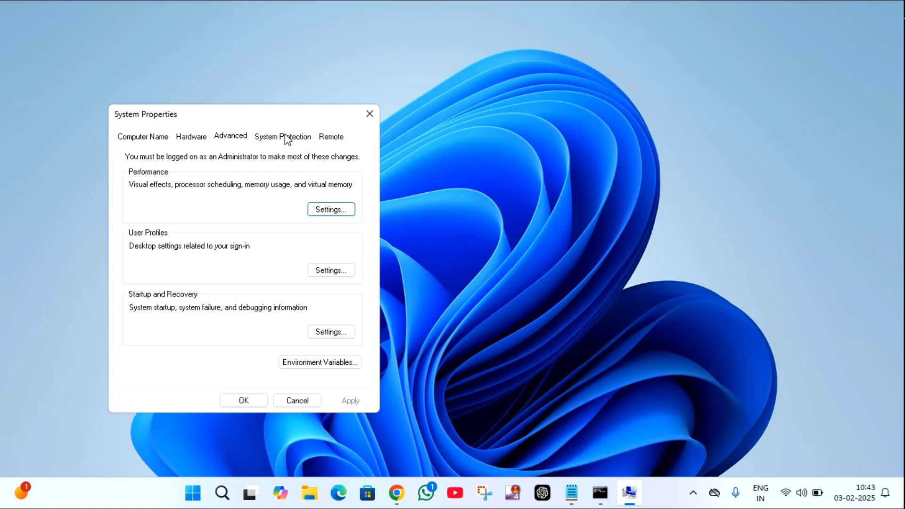
Go to System Protection and start the System Restore wizard.
{"action": "left_click", "coordinate": [282, 136]}
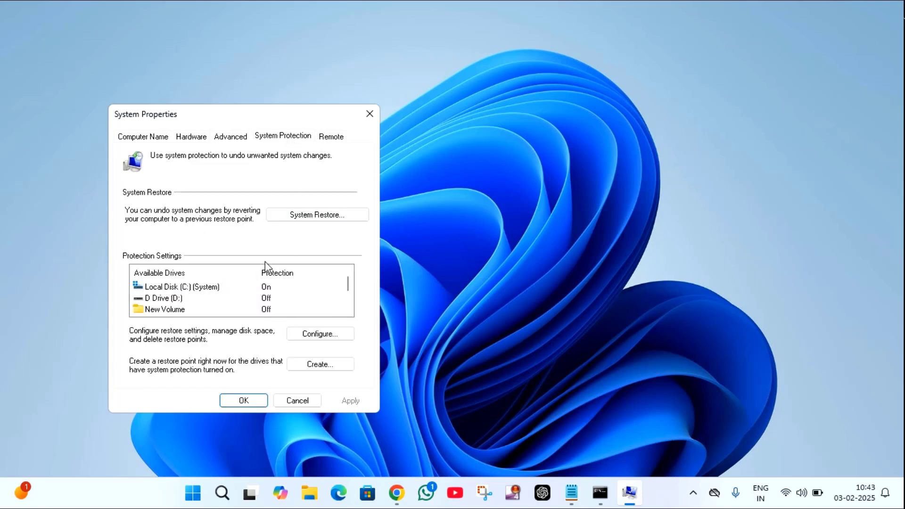
{"action": "left_click", "coordinate": [182, 286]}
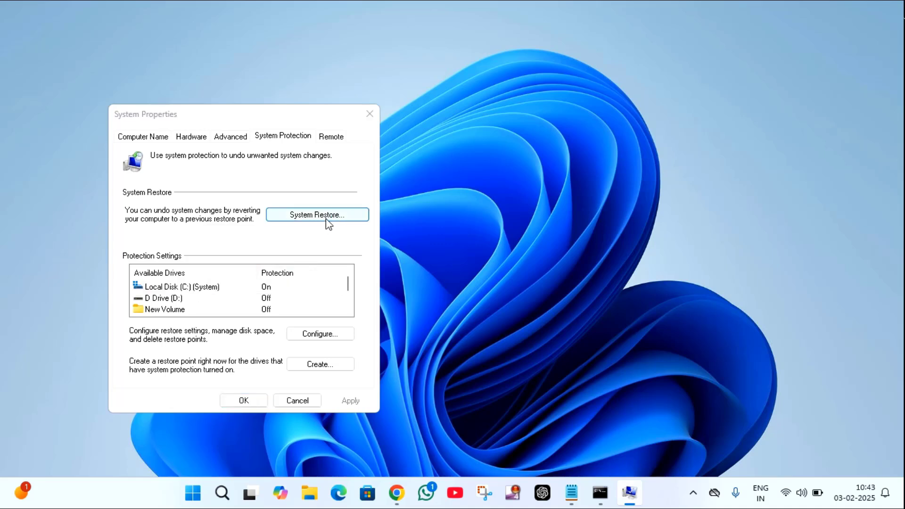
{"action": "left_click", "coordinate": [317, 213]}
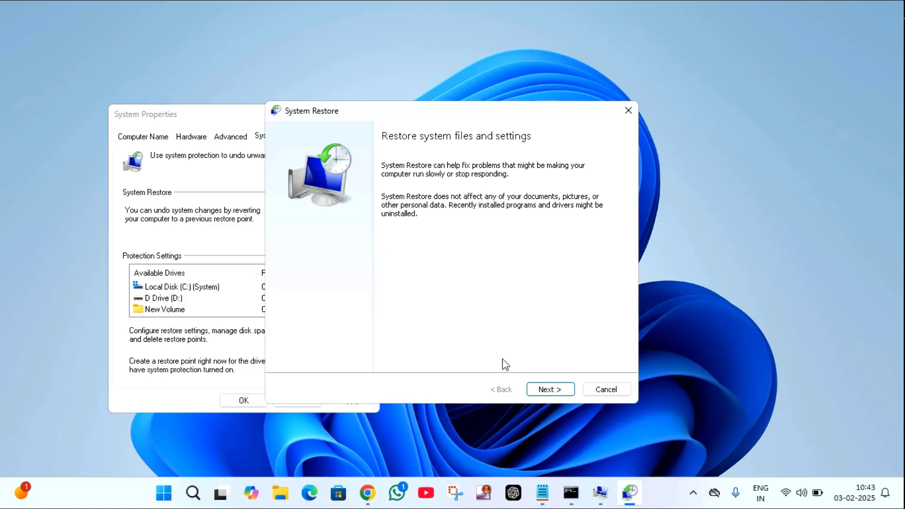
Review the 29-01-2025 and older restore points, then cancel without restoring.
{"action": "left_click", "coordinate": [549, 389]}
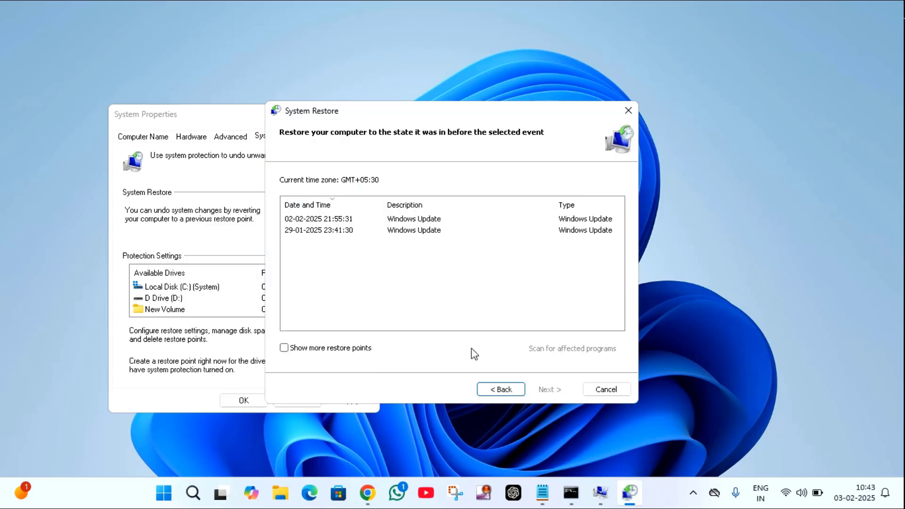
{"action": "mouse_move", "coordinate": [340, 227]}
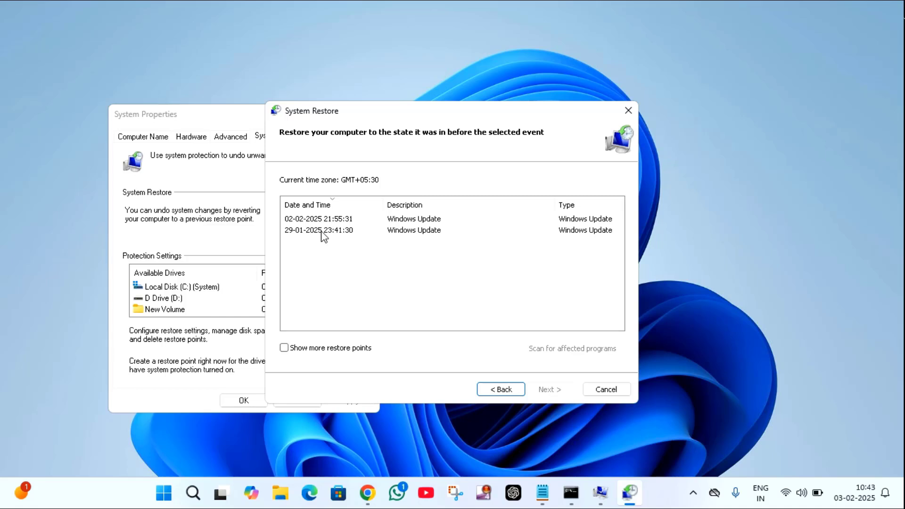
{"action": "left_click", "coordinate": [317, 230]}
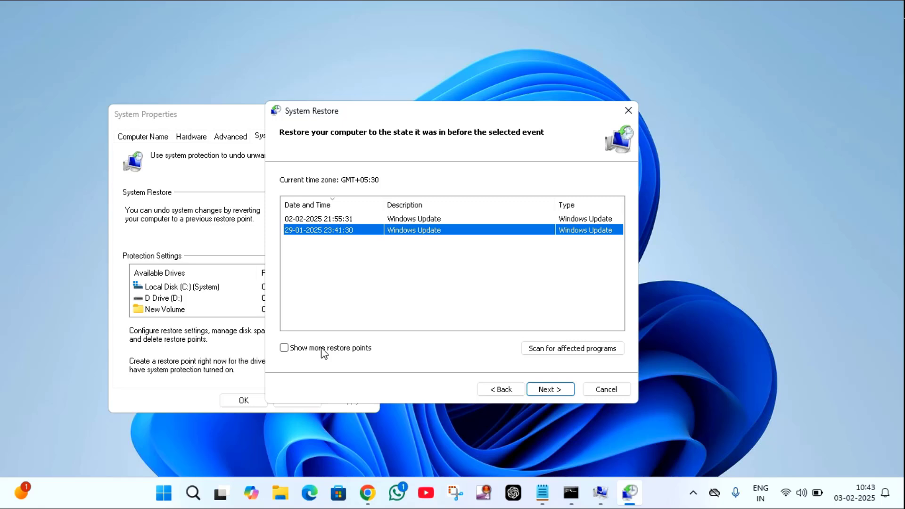
{"action": "mouse_move", "coordinate": [325, 258]}
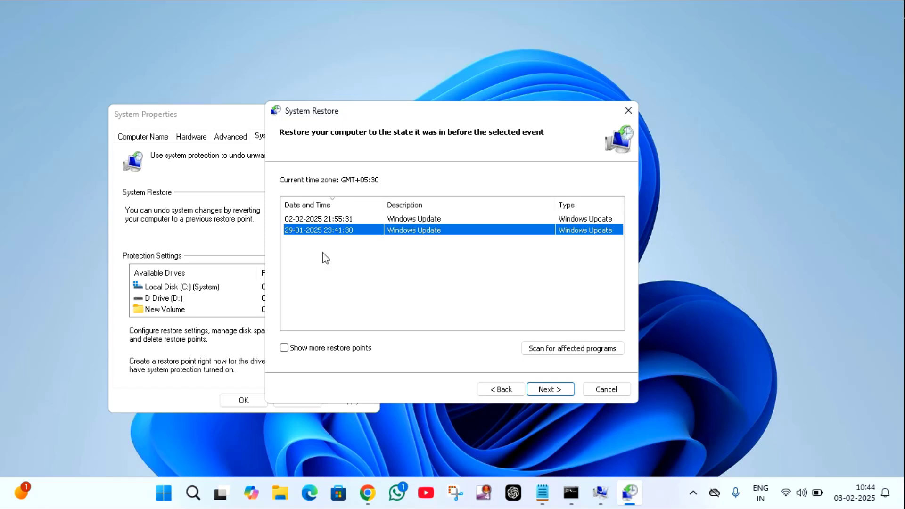
{"action": "left_click", "coordinate": [284, 348]}
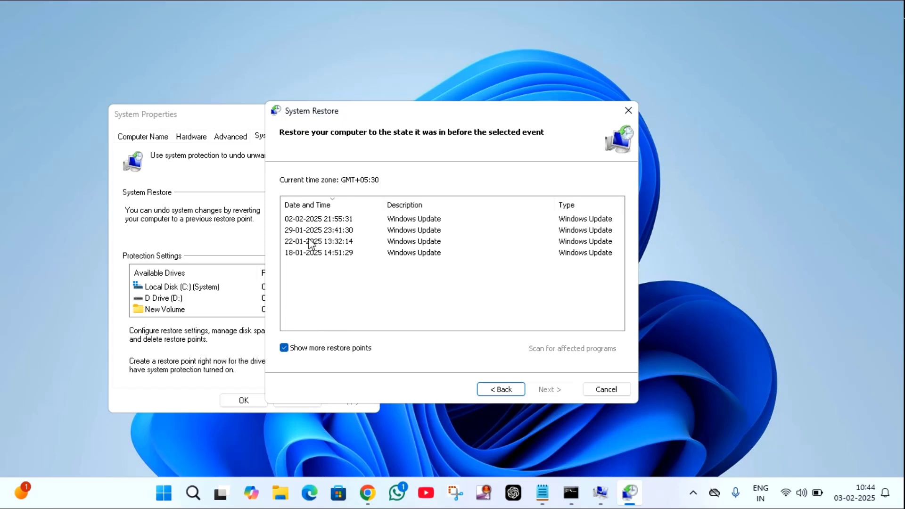
{"action": "mouse_move", "coordinate": [304, 252]}
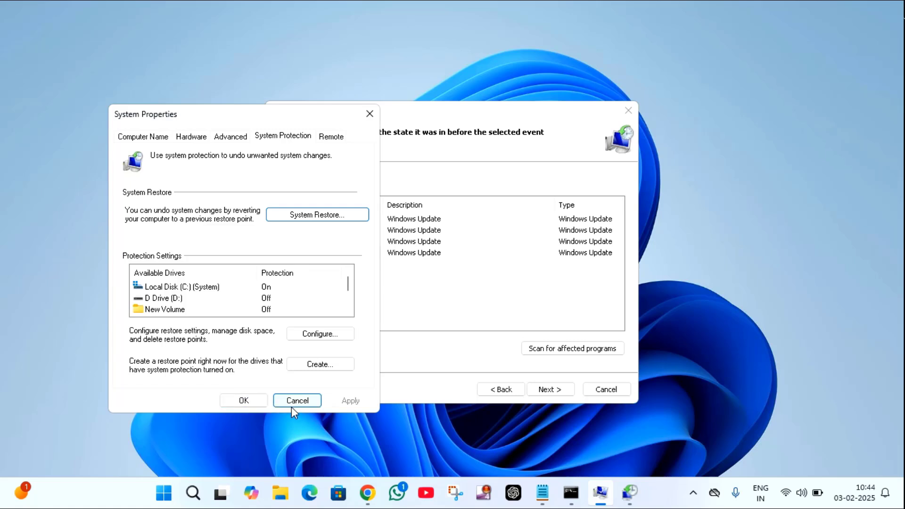
{"action": "left_click", "coordinate": [297, 400]}
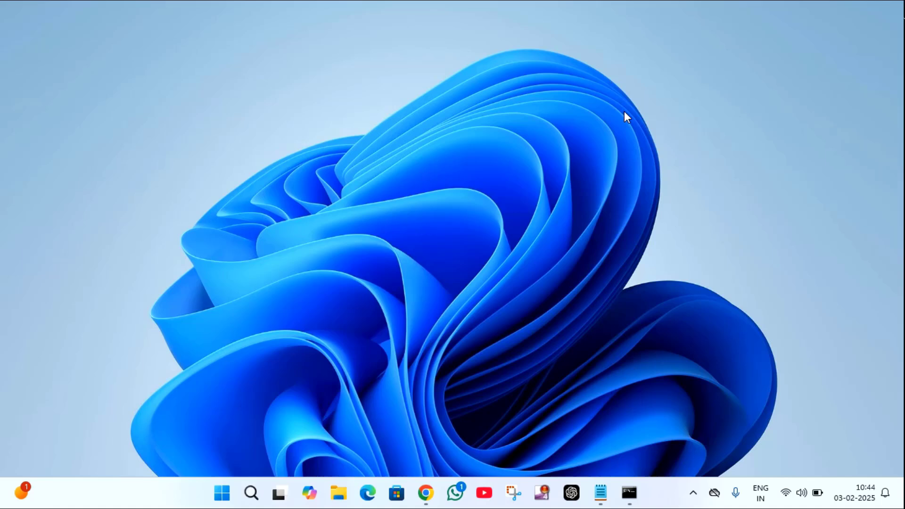